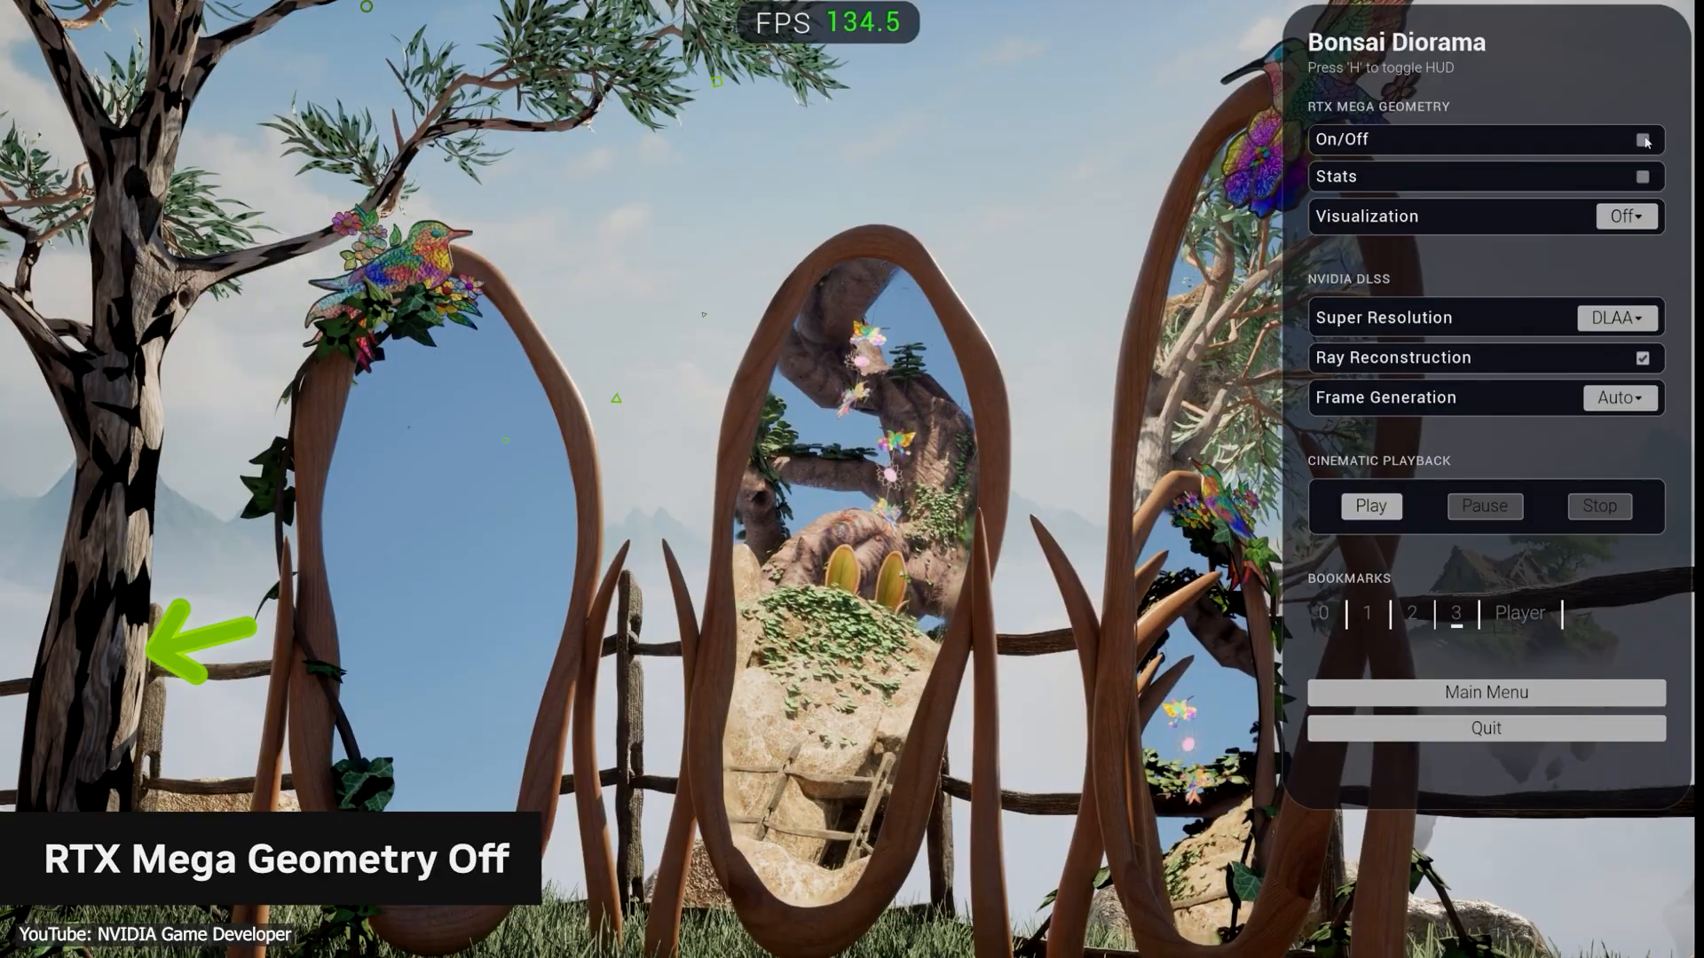
# Switch the Bonsai Diorama viewport to the Nanite Ray Tracing Debug view mode
pyautogui.click(1642, 139)
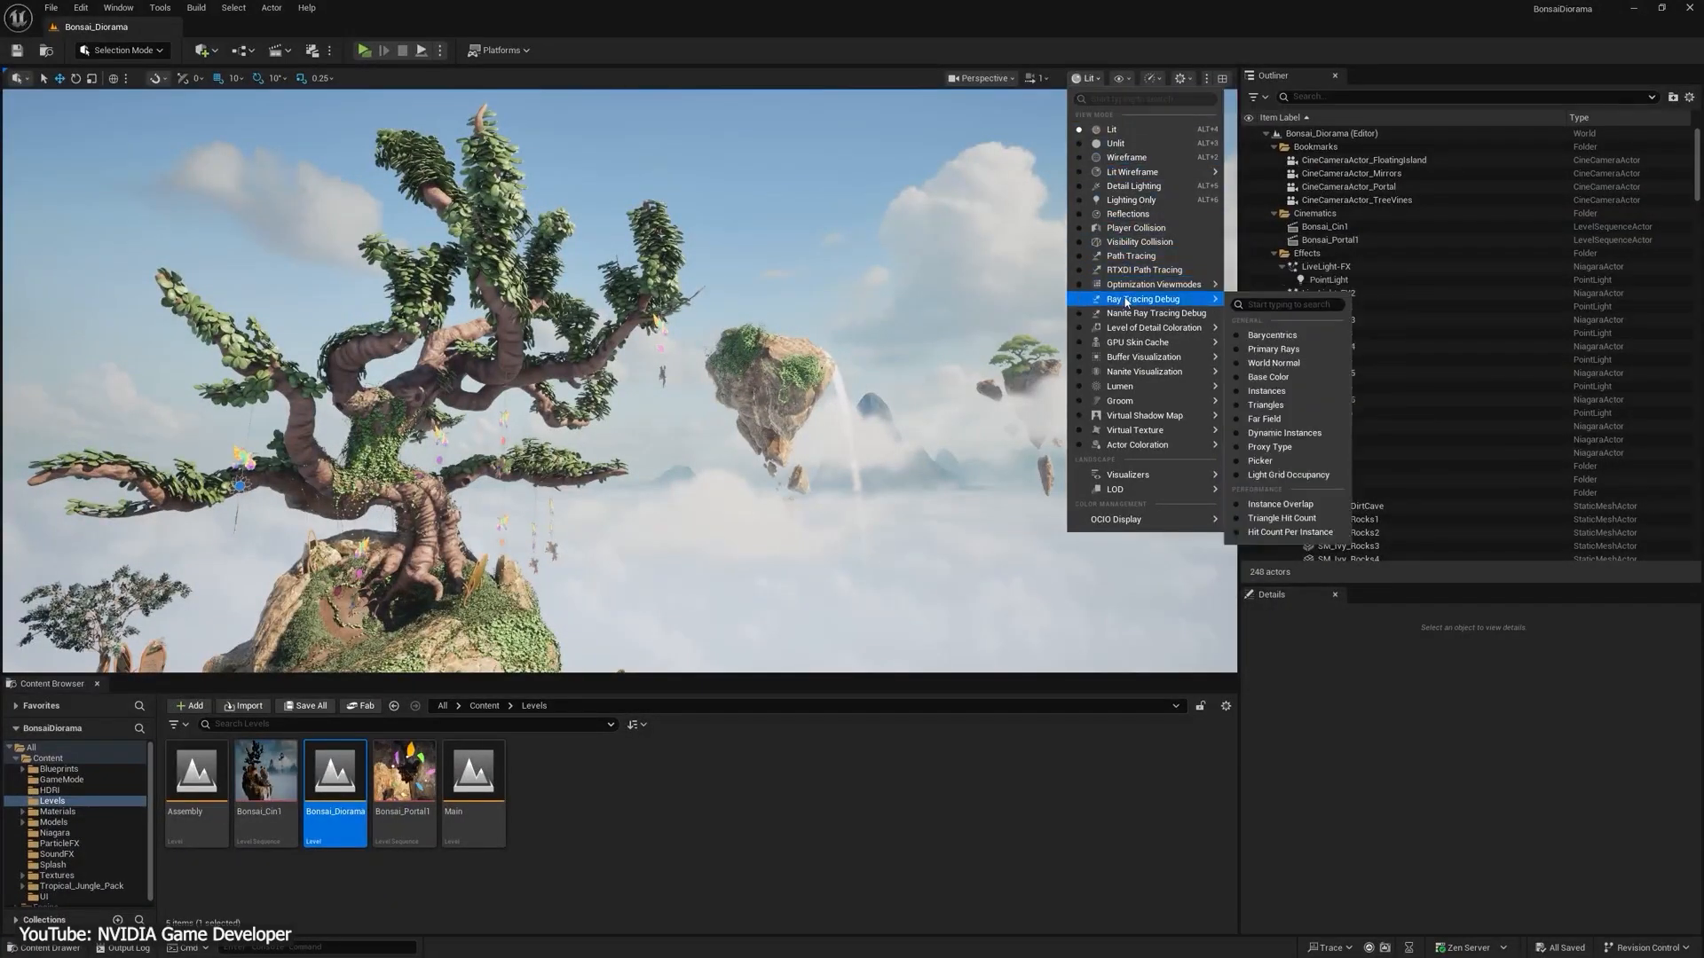
pyautogui.click(1156, 314)
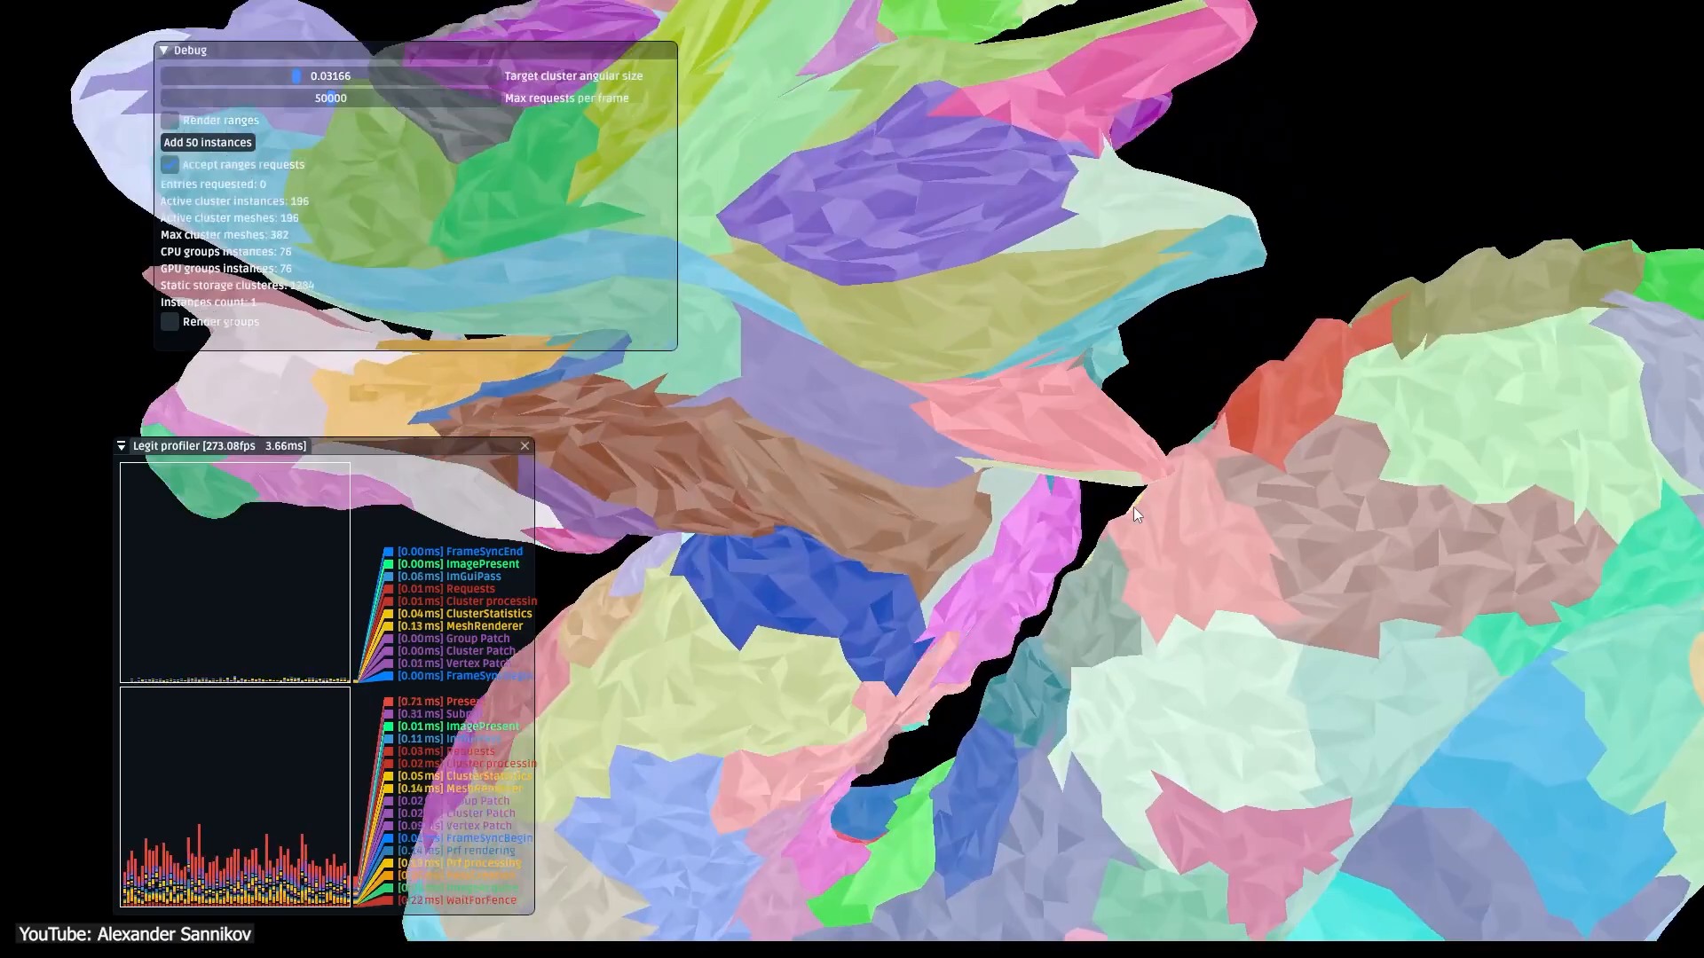
# Return the viewport from the Nanite ray tracing debug view to Lit mode
pyautogui.click(170, 164)
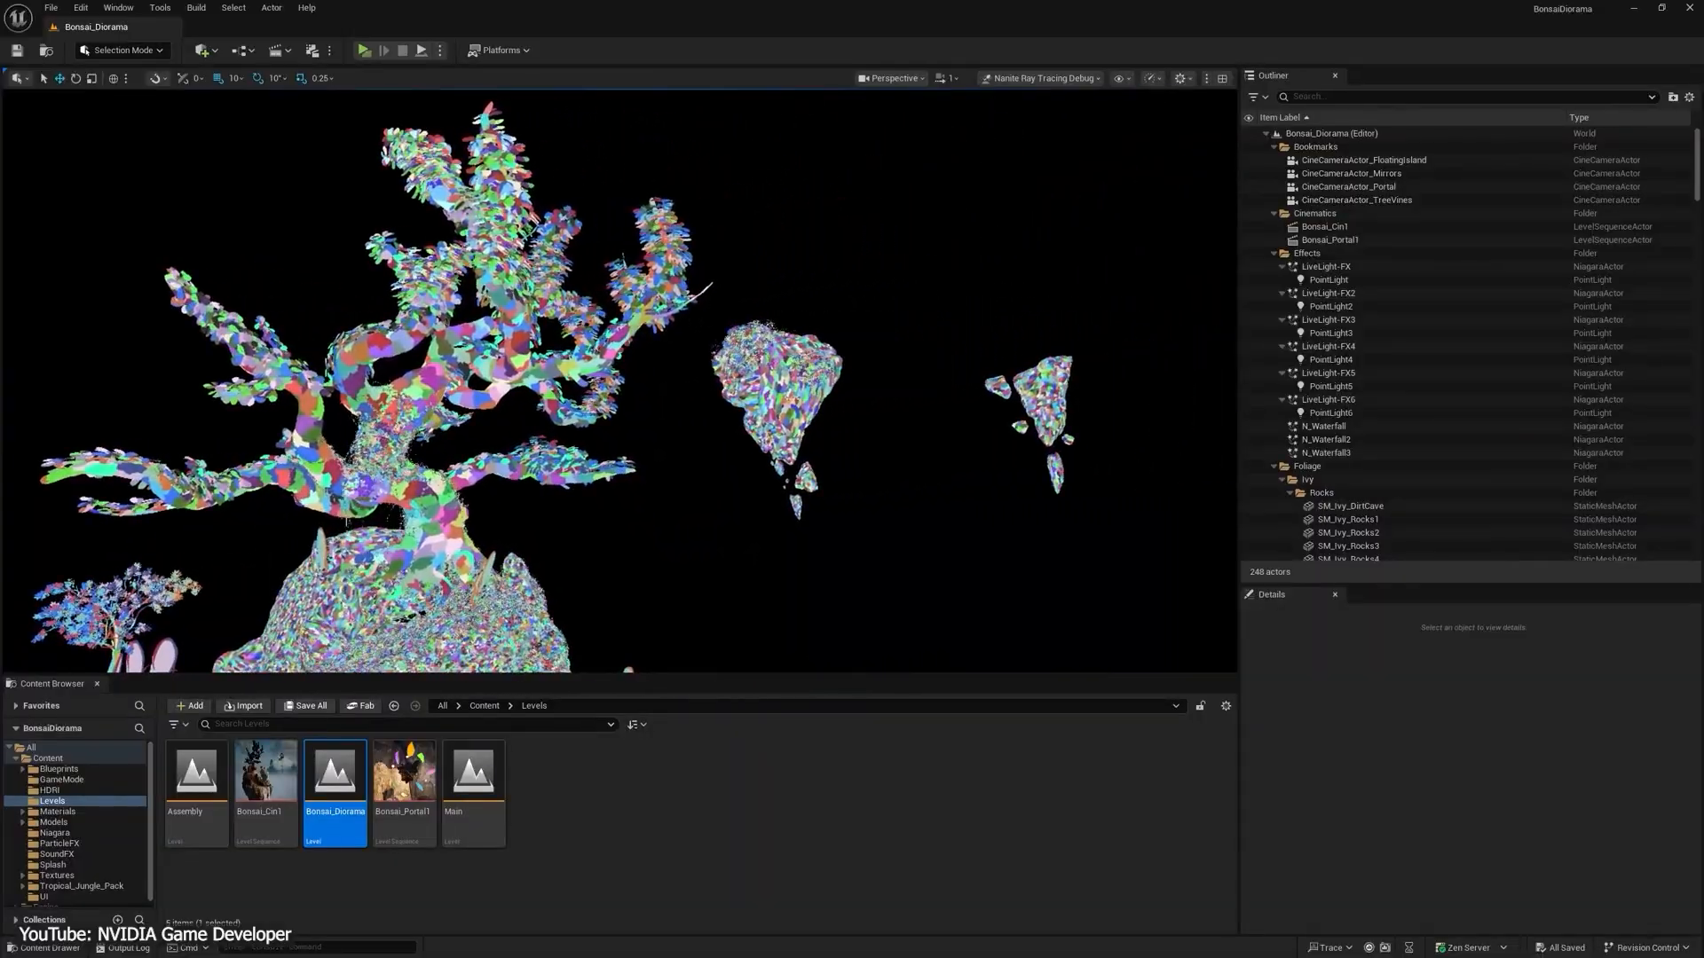
pyautogui.click(1083, 78)
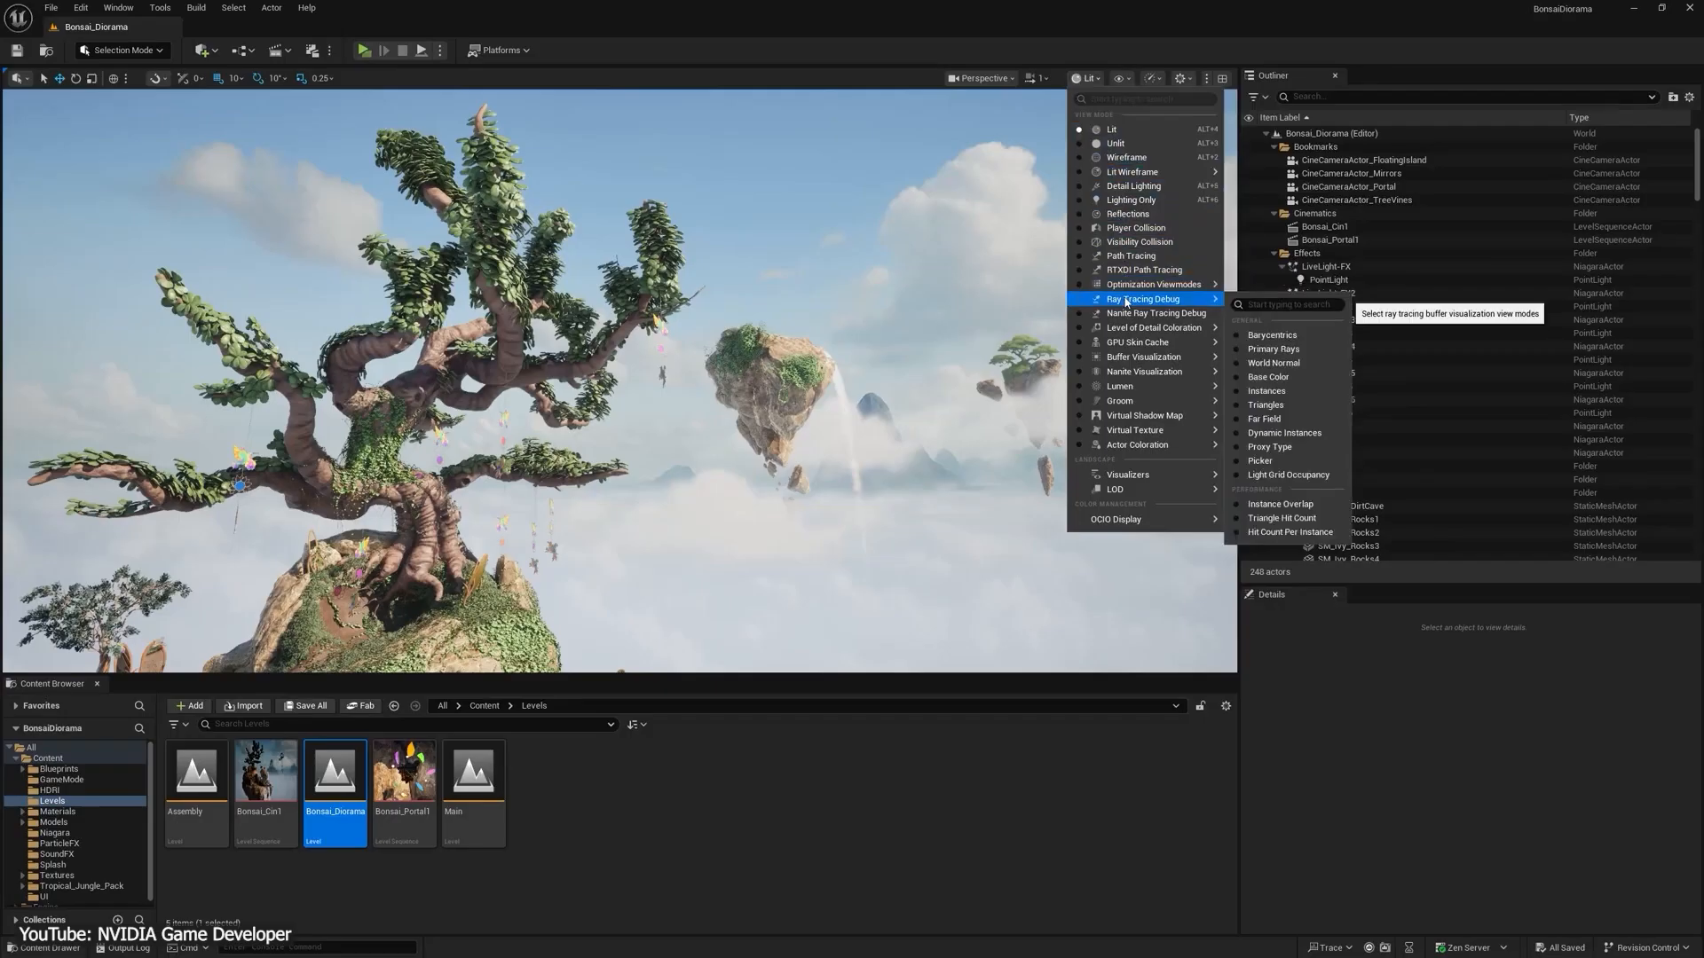